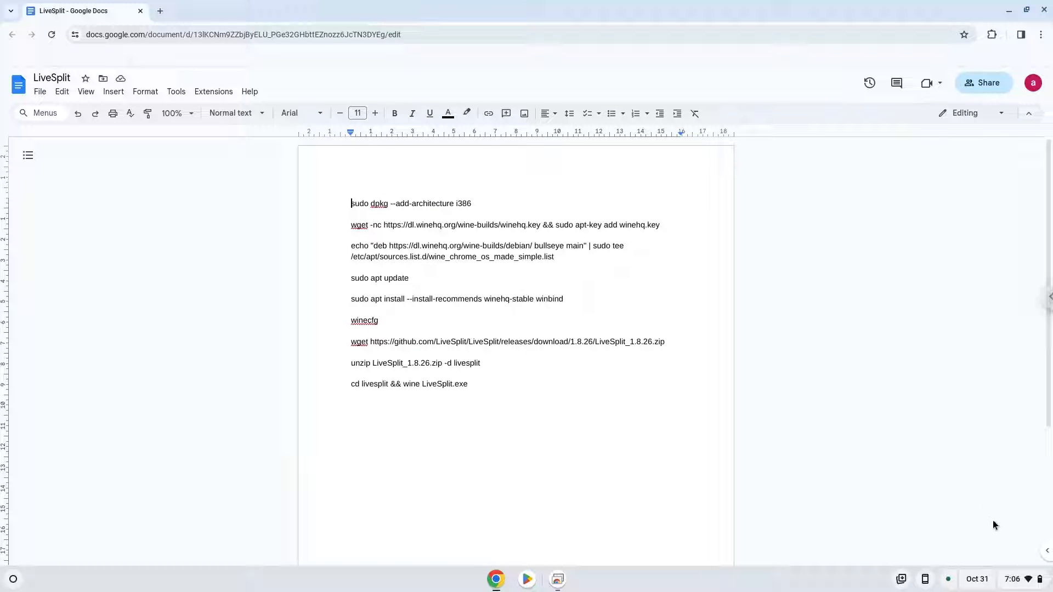
Step: Reach the Developers page of ChromeOS Settings via the Advanced section
{"action": "left_click", "coordinate": [1013, 580]}
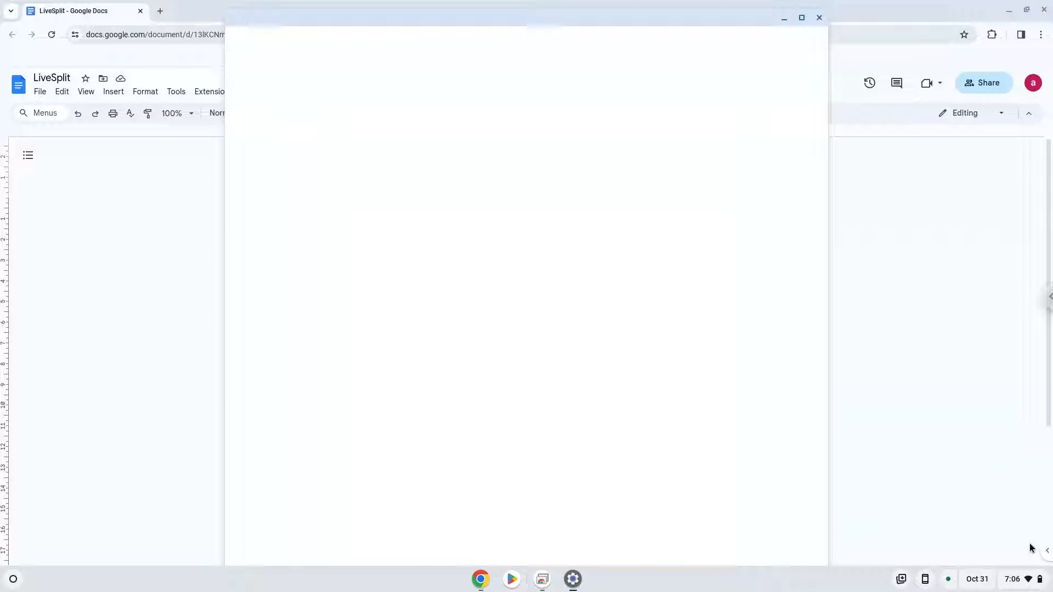
{"action": "left_click", "coordinate": [572, 579]}
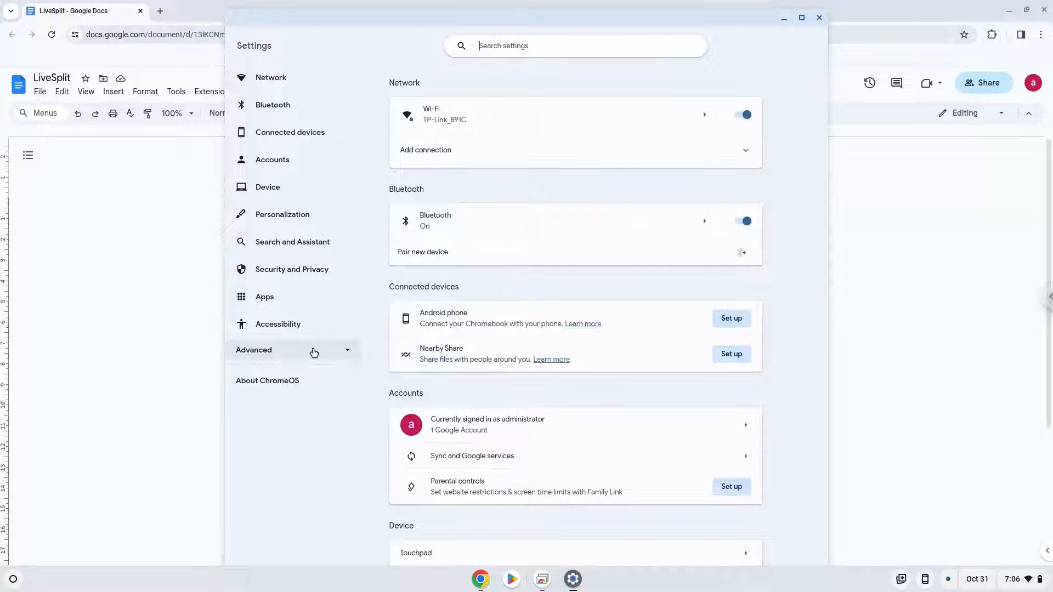
{"action": "left_click", "coordinate": [315, 350]}
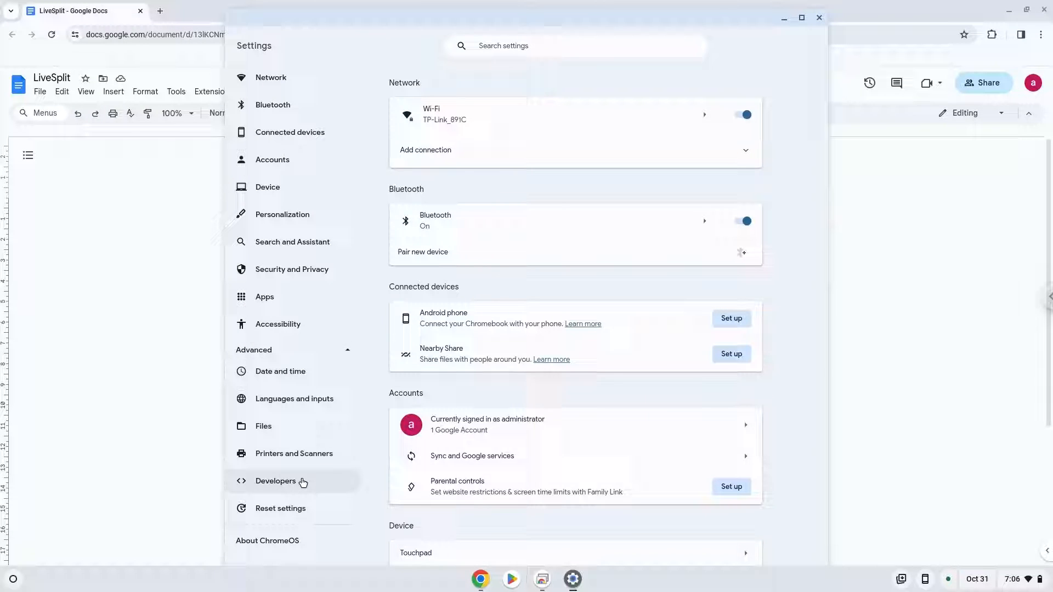
{"action": "left_click", "coordinate": [297, 481]}
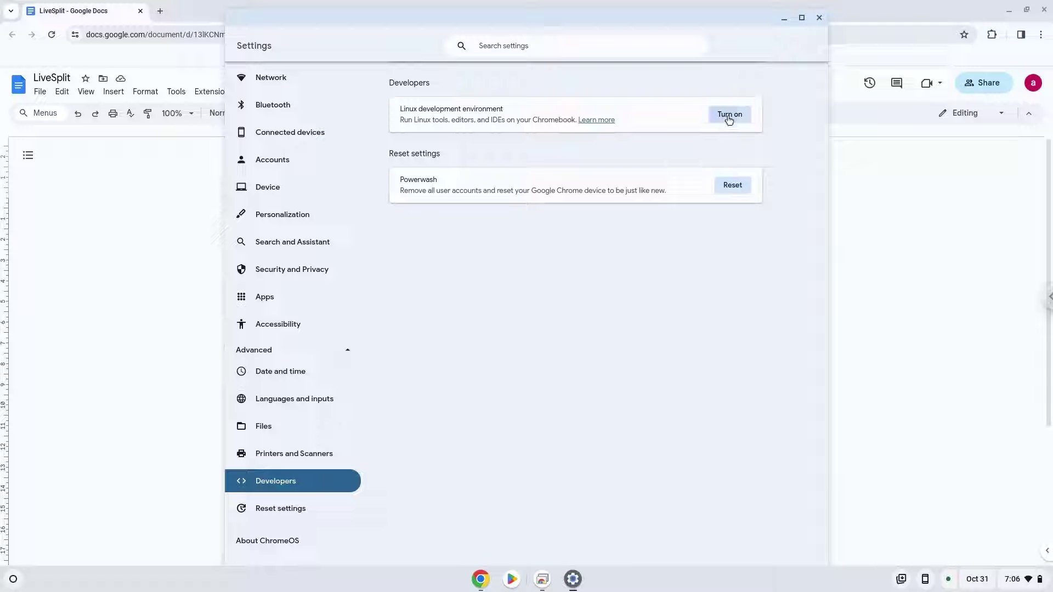
Step: Turn on and install the Linux development environment with the recommended disk size, then dismiss its terminal
{"action": "left_click", "coordinate": [730, 114]}
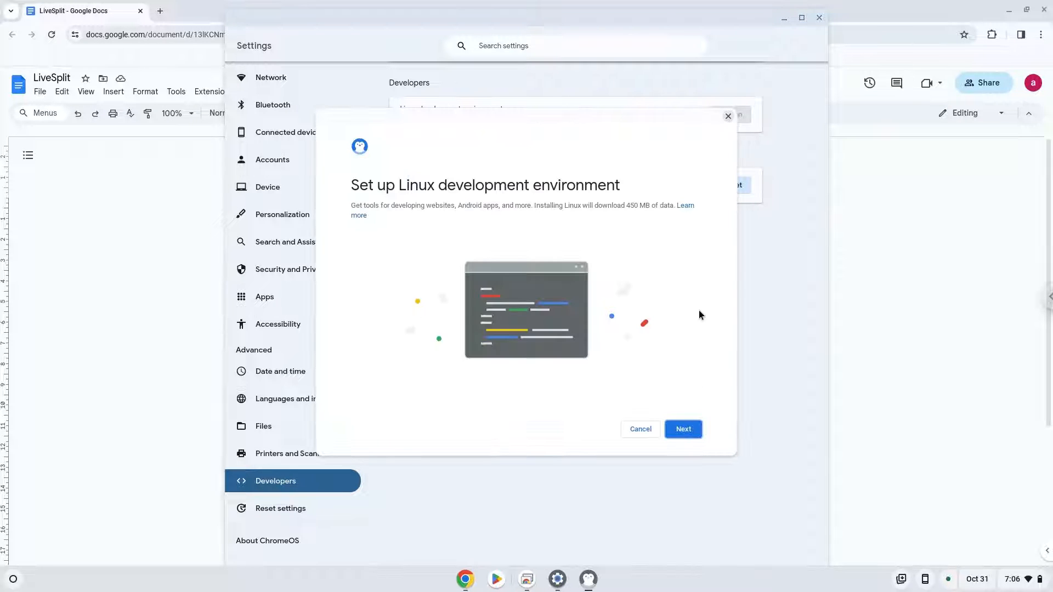
{"action": "left_click", "coordinate": [683, 429]}
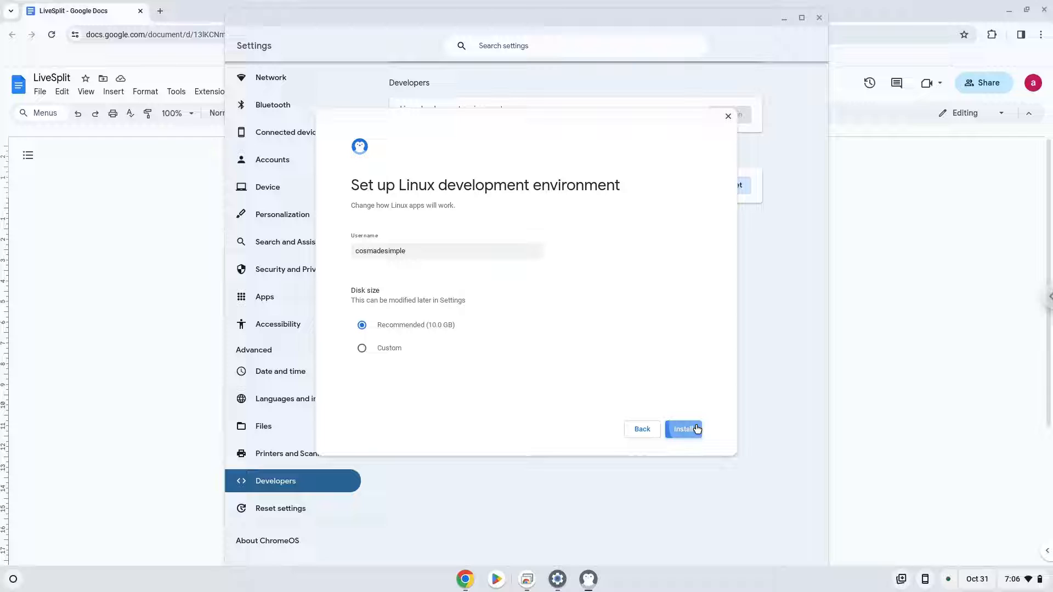
{"action": "left_click", "coordinate": [683, 429]}
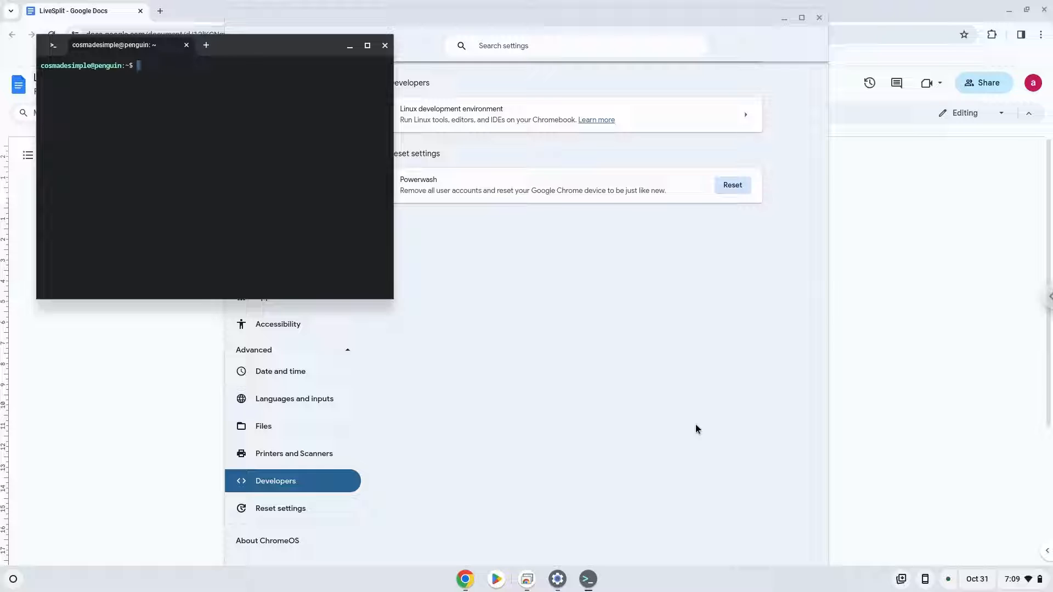
{"action": "mouse_move", "coordinate": [404, 71]}
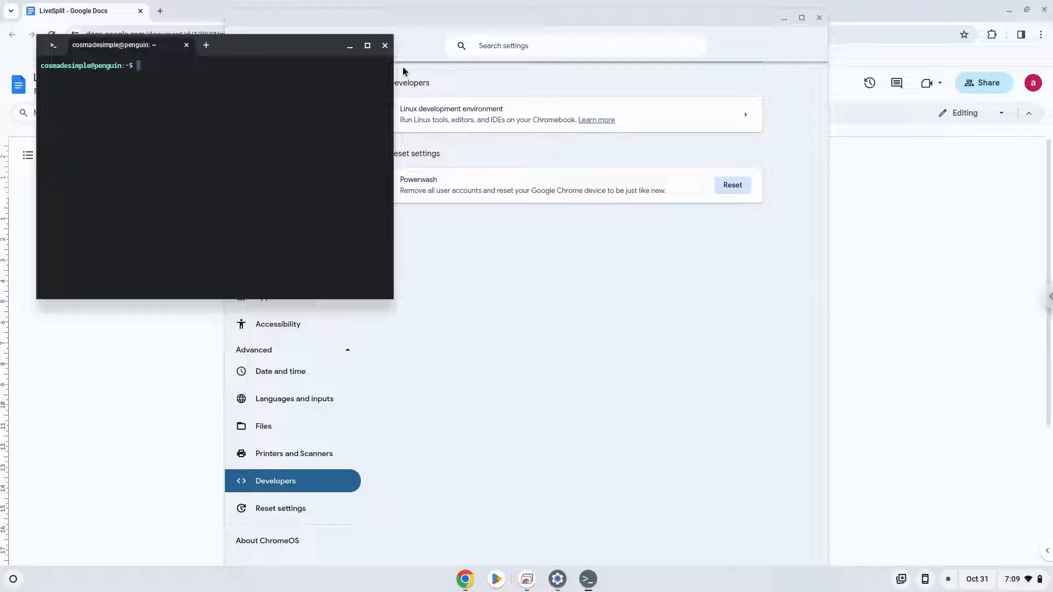
{"action": "mouse_move", "coordinate": [392, 52]}
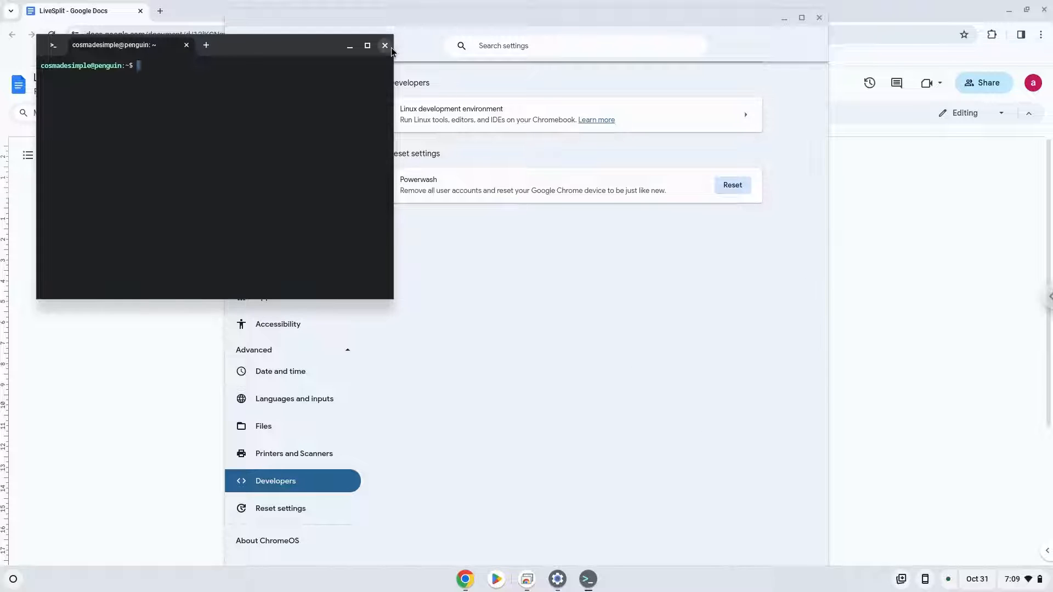
{"action": "left_click", "coordinate": [385, 45]}
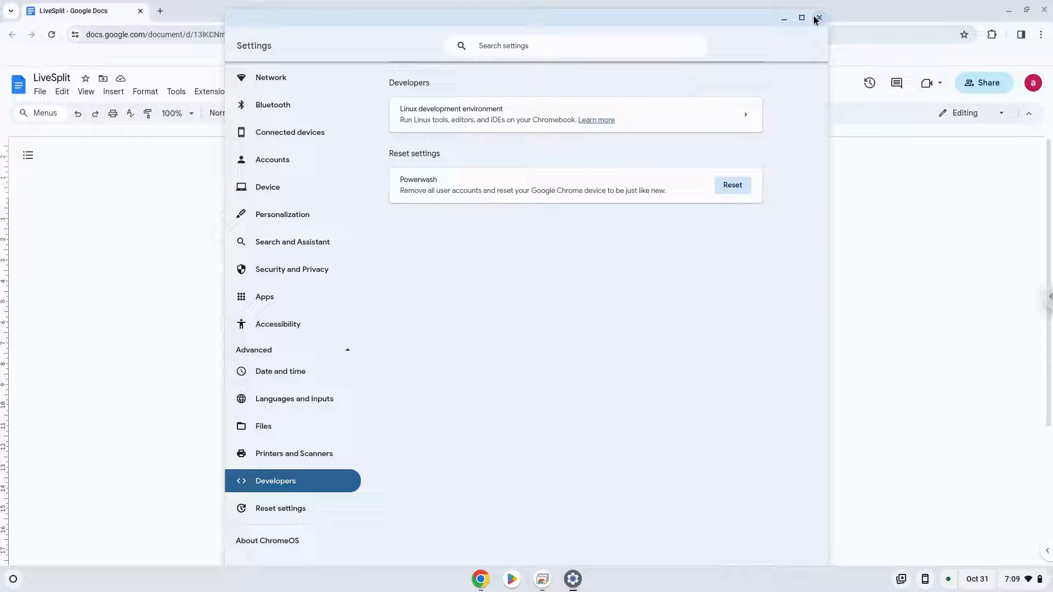
Step: Copy the sudo dpkg --add-architecture i386 command from the notes document
{"action": "left_click", "coordinate": [818, 18]}
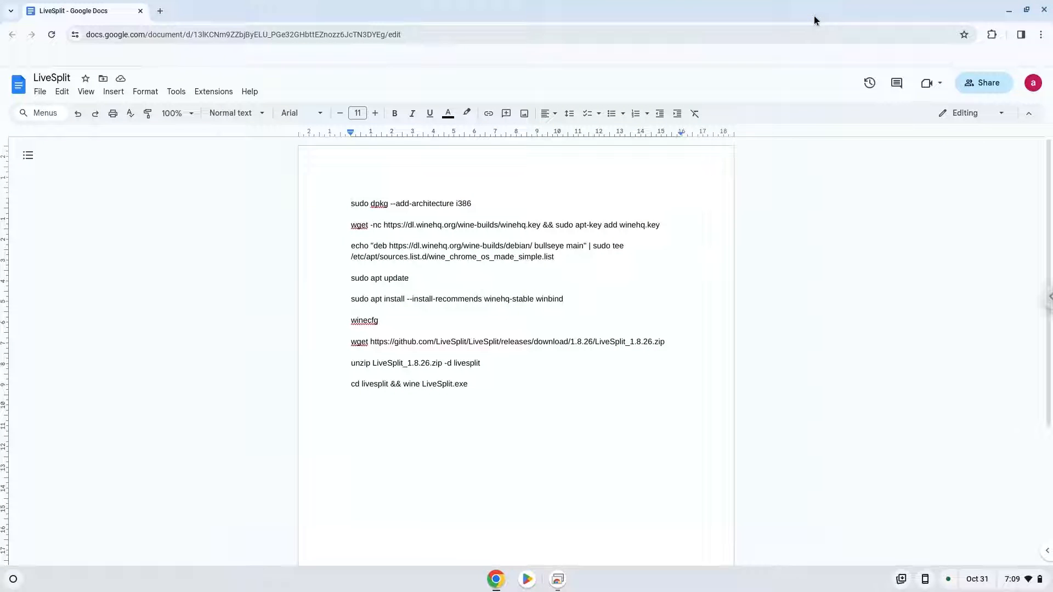
{"action": "mouse_move", "coordinate": [805, 27]}
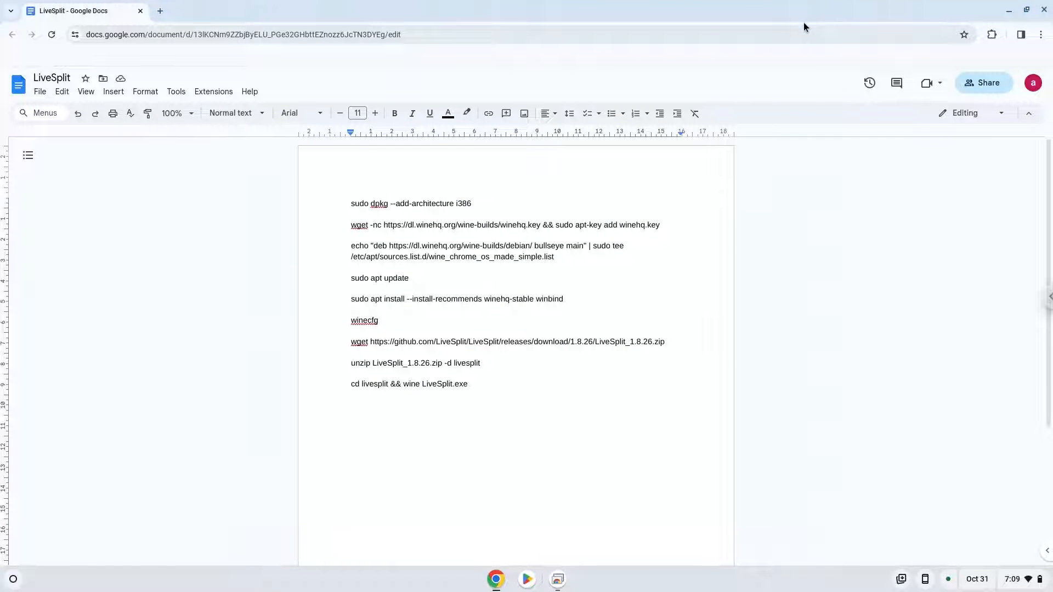
{"action": "left_click", "coordinate": [351, 203]}
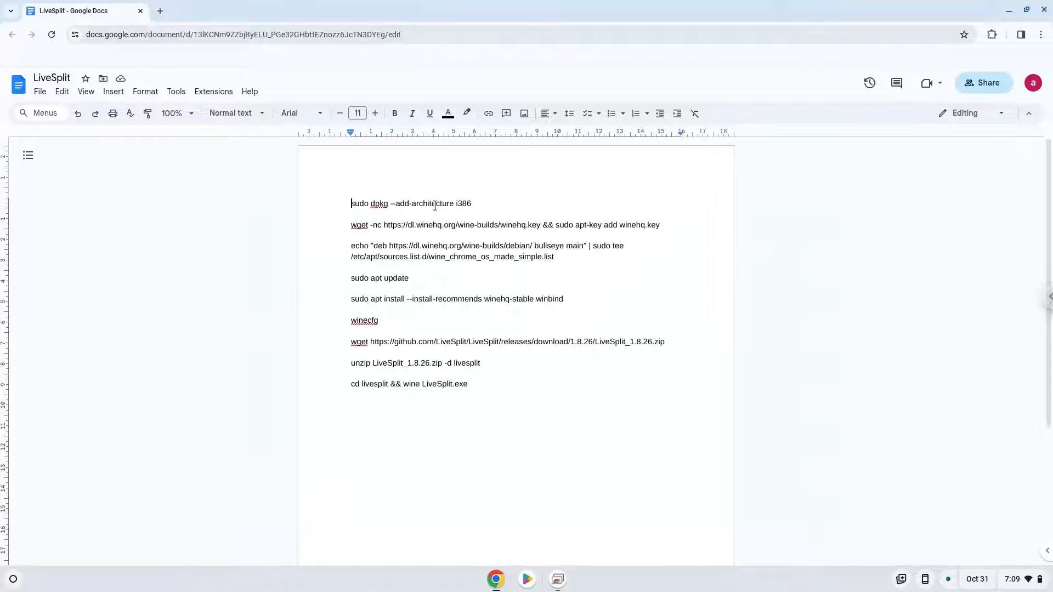
{"action": "right_click", "coordinate": [434, 204]}
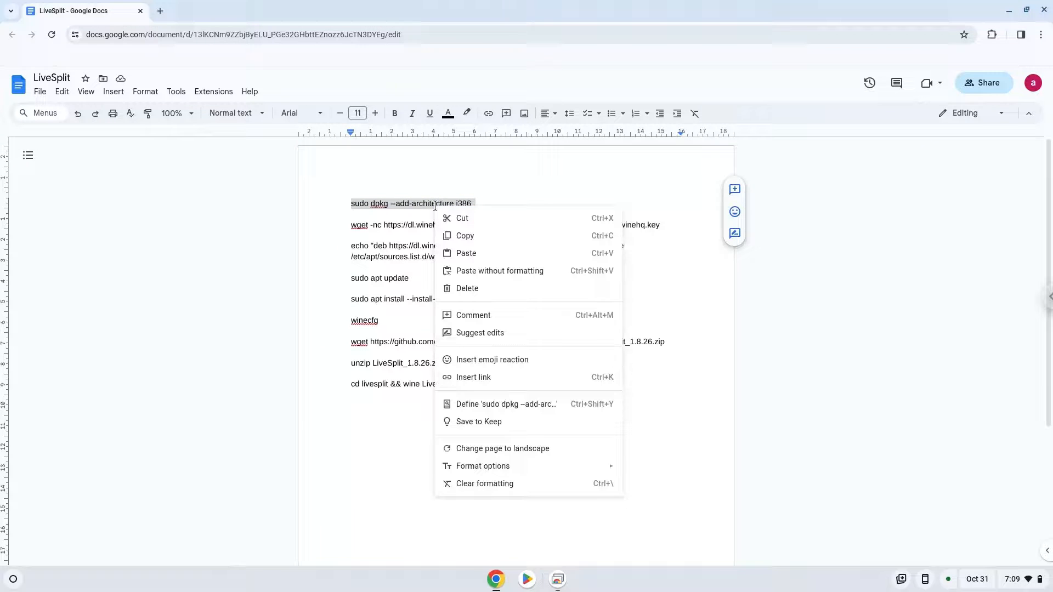
{"action": "left_click", "coordinate": [224, 434]}
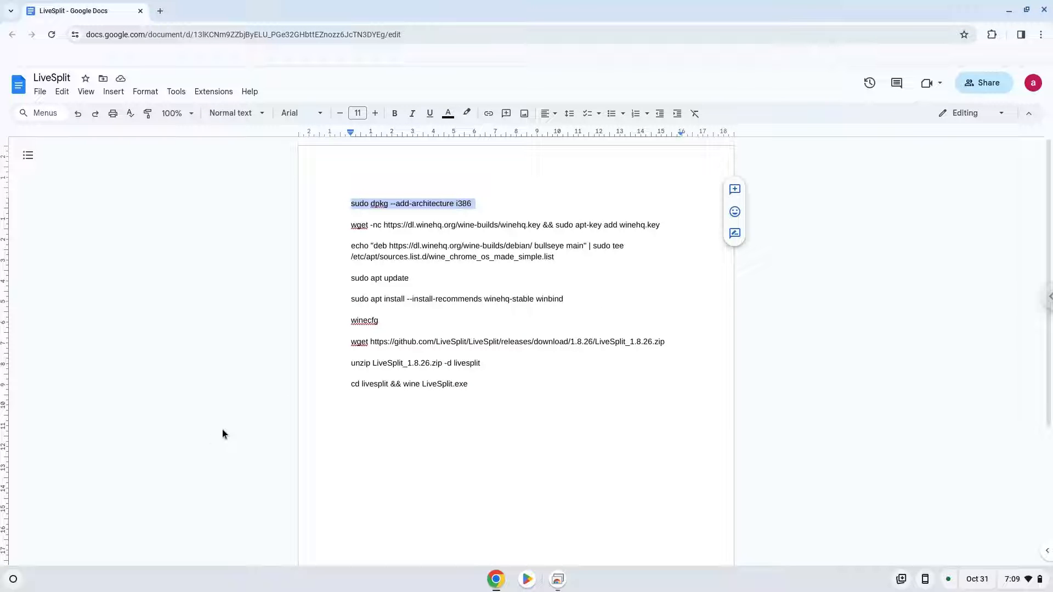
Step: Launch Terminal, connect to the penguin container and run the i386 architecture command
{"action": "left_click", "coordinate": [12, 578]}
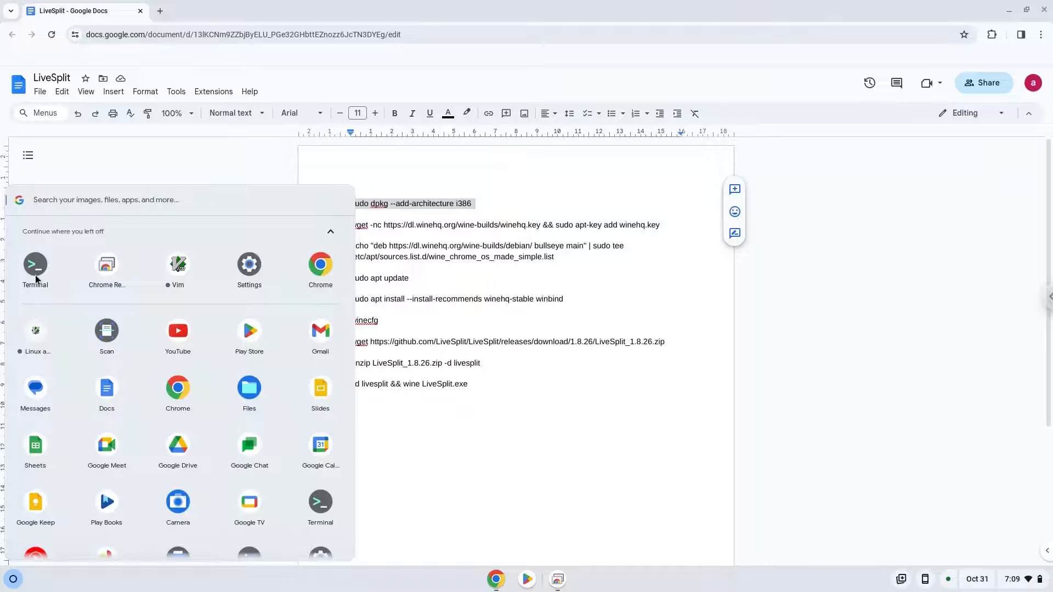
{"action": "left_click", "coordinate": [35, 264]}
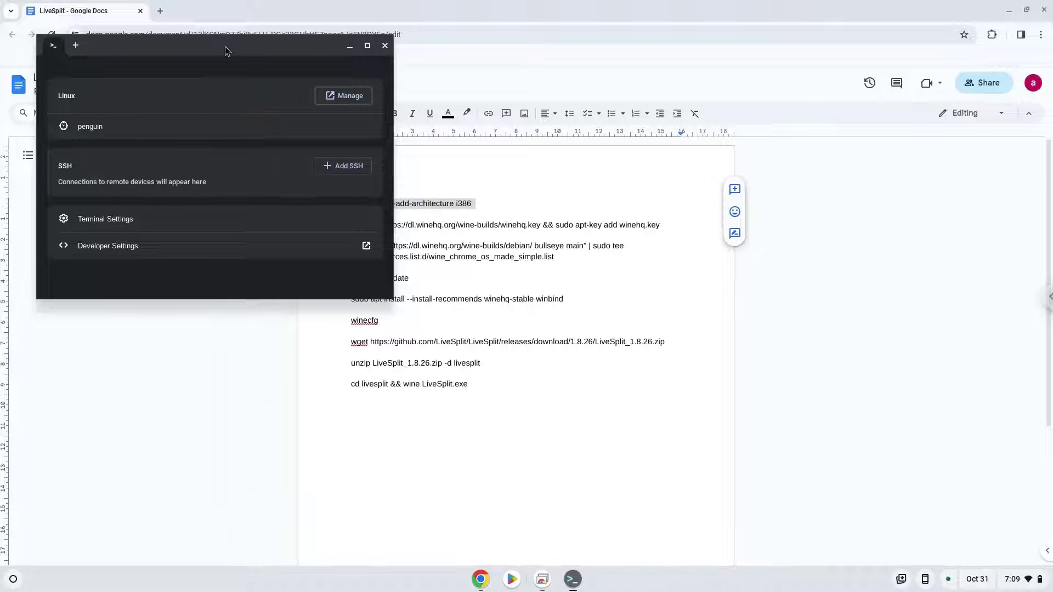
{"action": "left_click", "coordinate": [367, 46]}
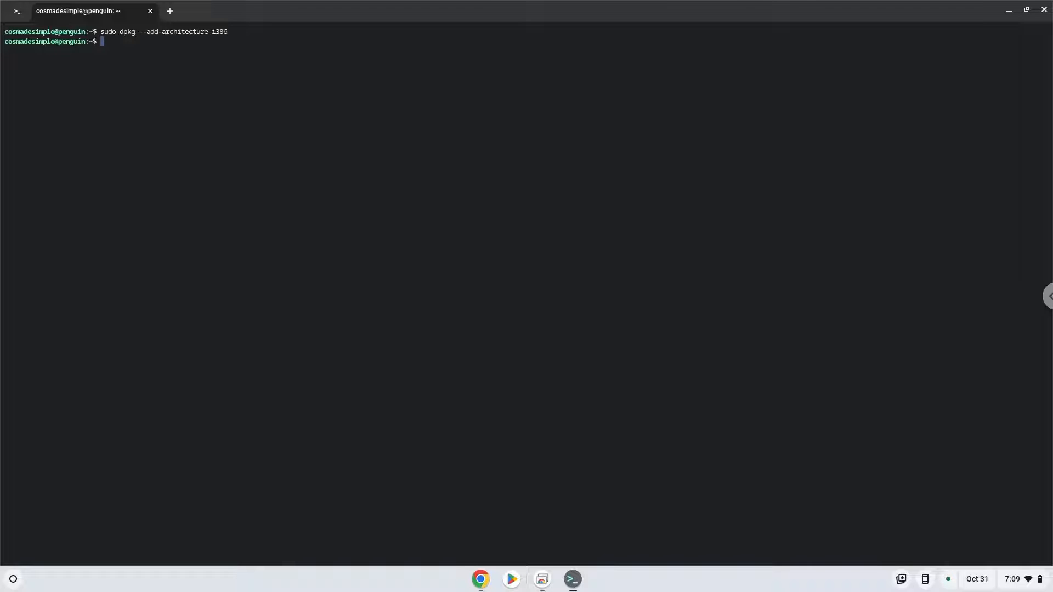
{"action": "mouse_move", "coordinate": [377, 331]}
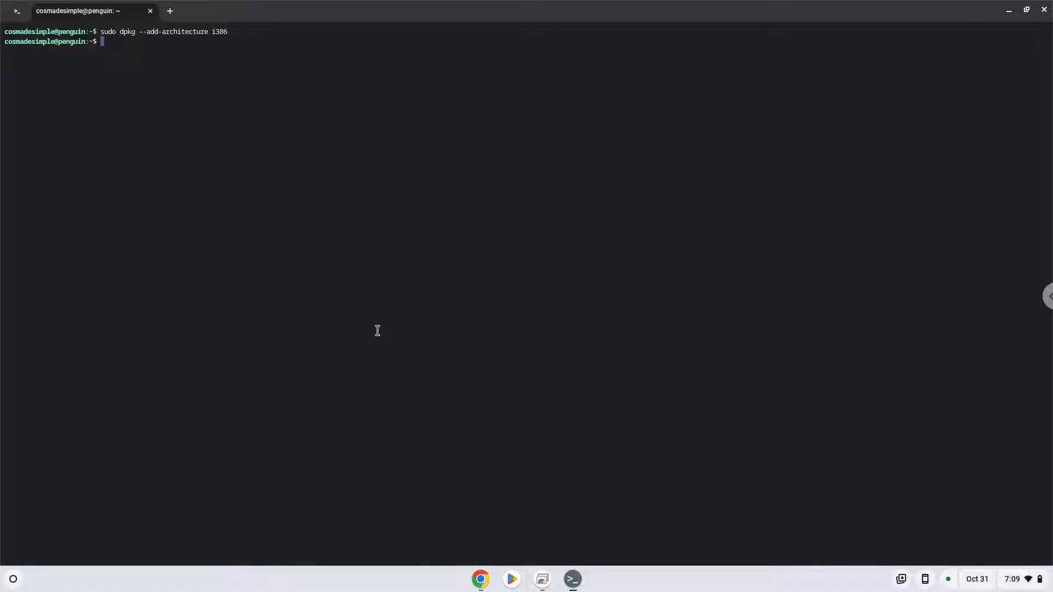
Step: Run the WineHQ key download command copied from the notes
{"action": "left_click", "coordinate": [480, 579]}
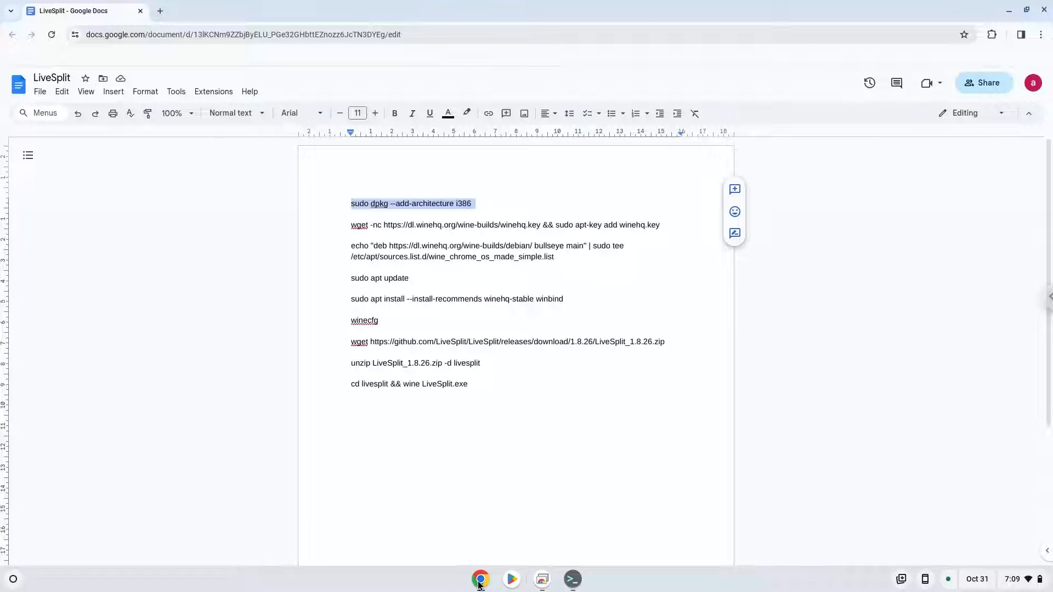
{"action": "mouse_move", "coordinate": [443, 225]}
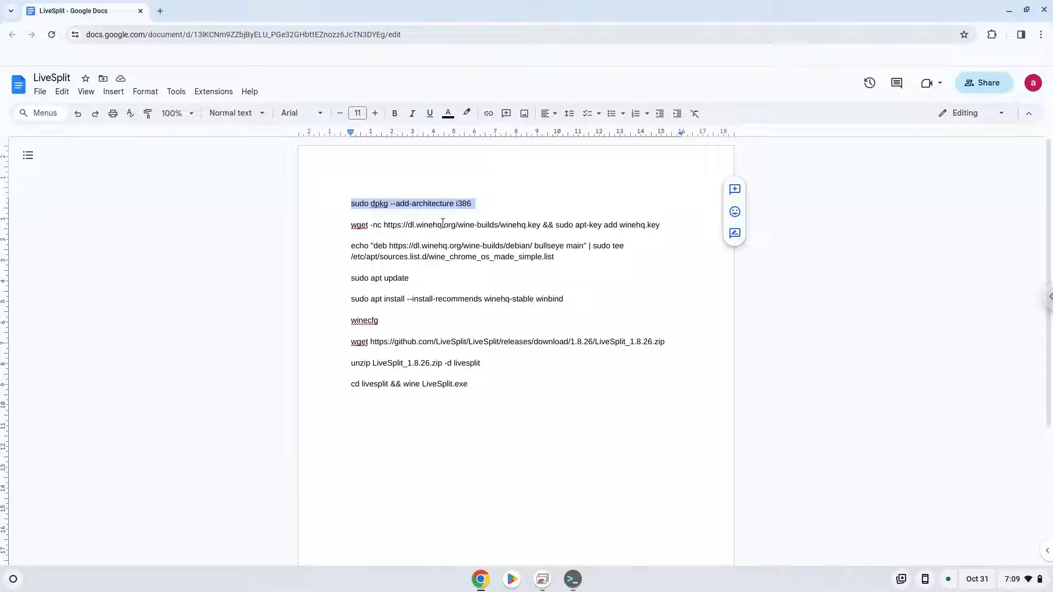
{"action": "right_click", "coordinate": [443, 225]}
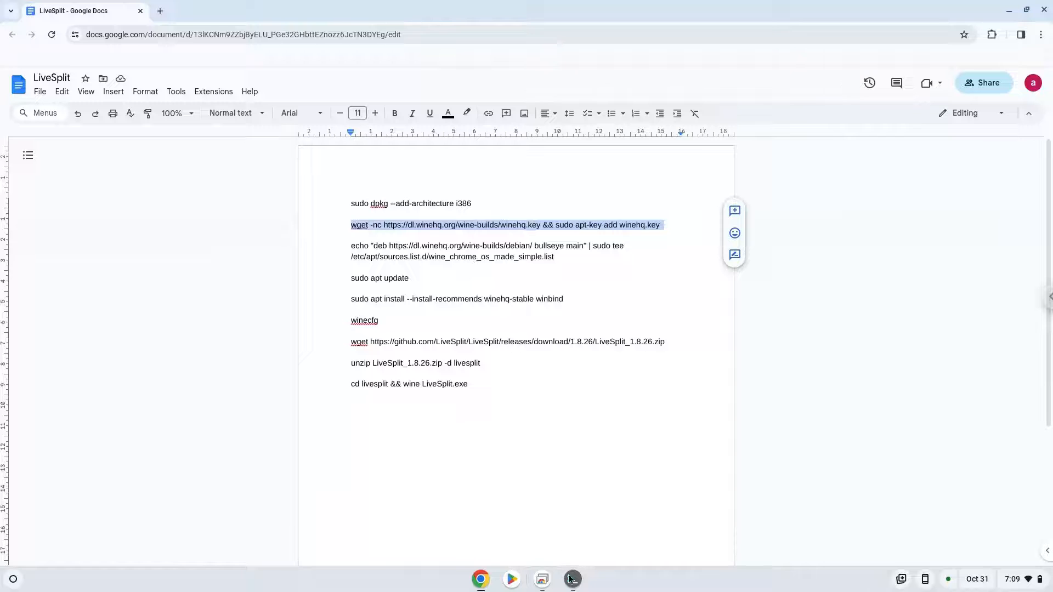
{"action": "left_click", "coordinate": [571, 580]}
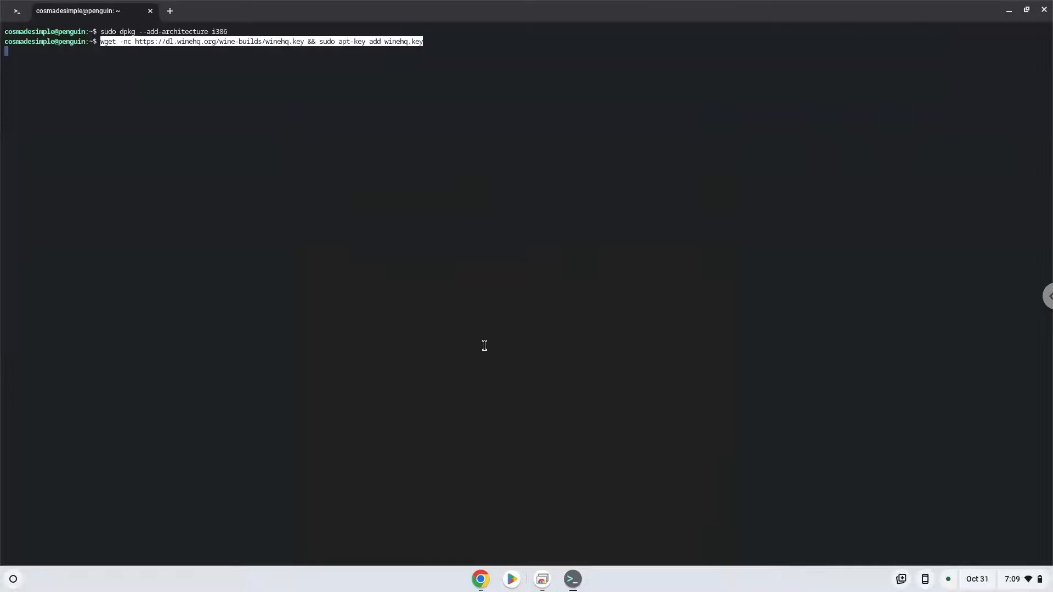
{"action": "key", "text": "Return"}
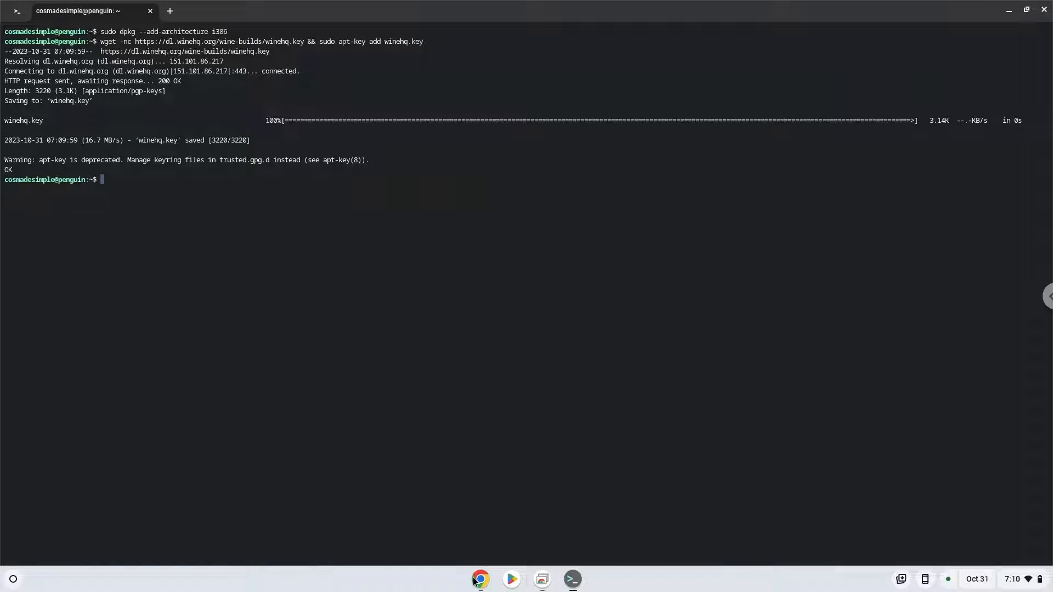
Step: Run the echo deb …bullseye main | sudo tee line adding the WineHQ repository to apt sources
{"action": "left_click", "coordinate": [480, 579]}
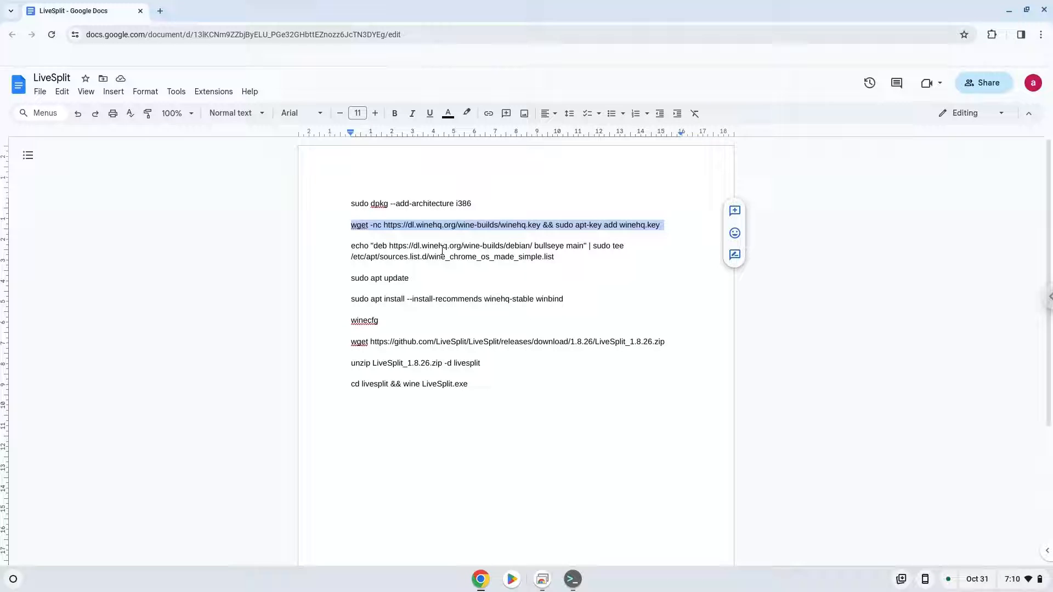
{"action": "right_click", "coordinate": [442, 245]}
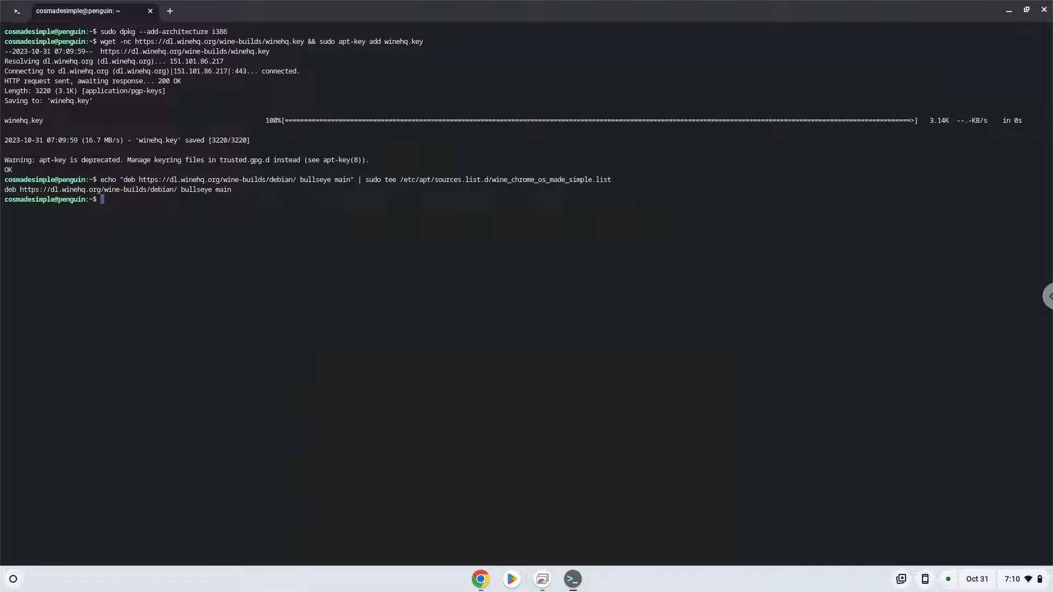
{"action": "left_click", "coordinate": [480, 579]}
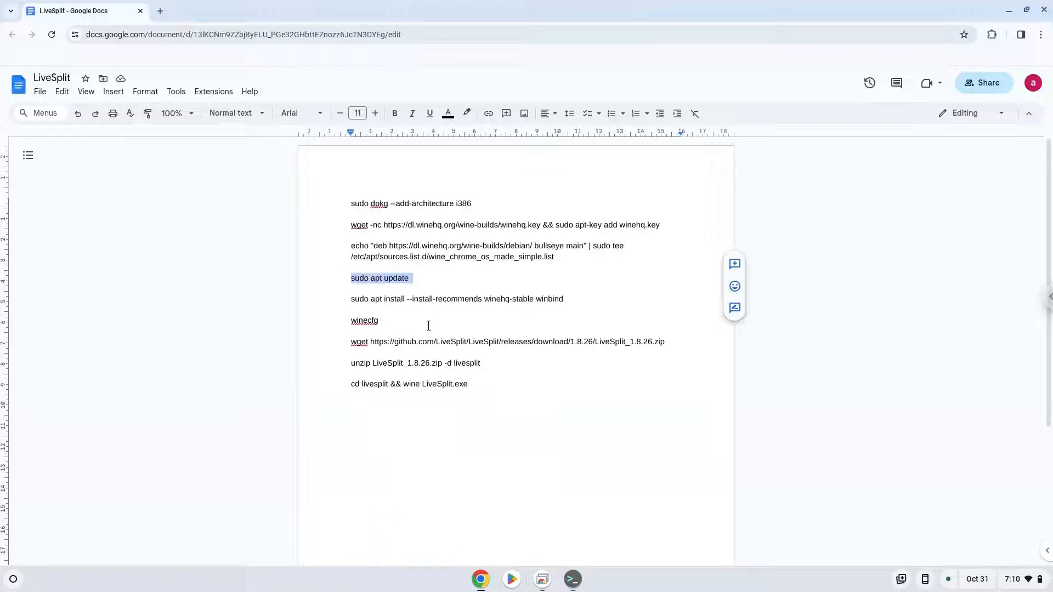
Step: Run sudo apt update, then paste the winehq-stable install command at the prompt
{"action": "left_click", "coordinate": [572, 579]}
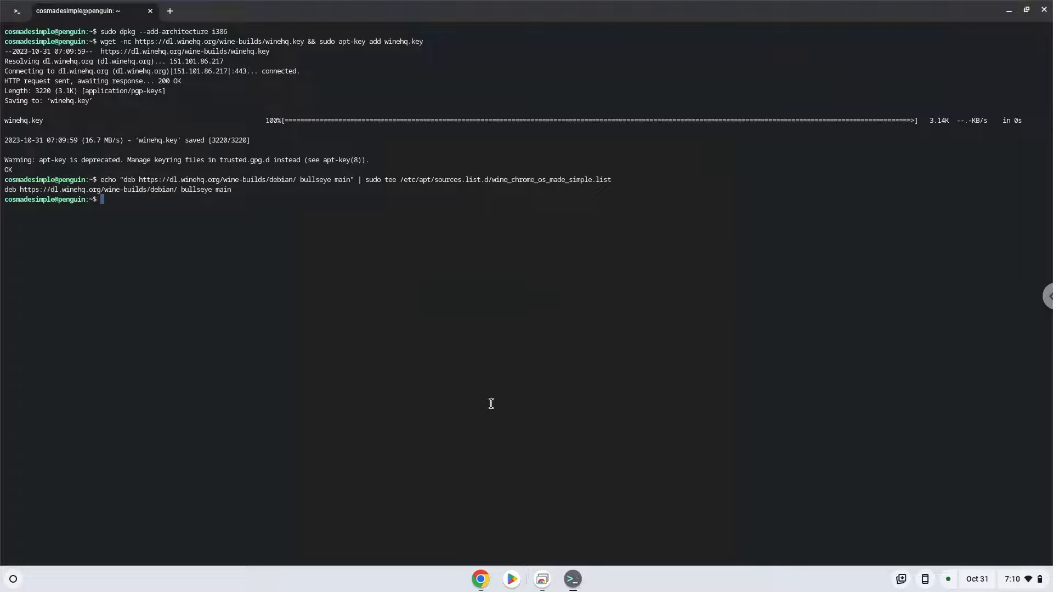
{"action": "type", "text": "sudo apt update"}
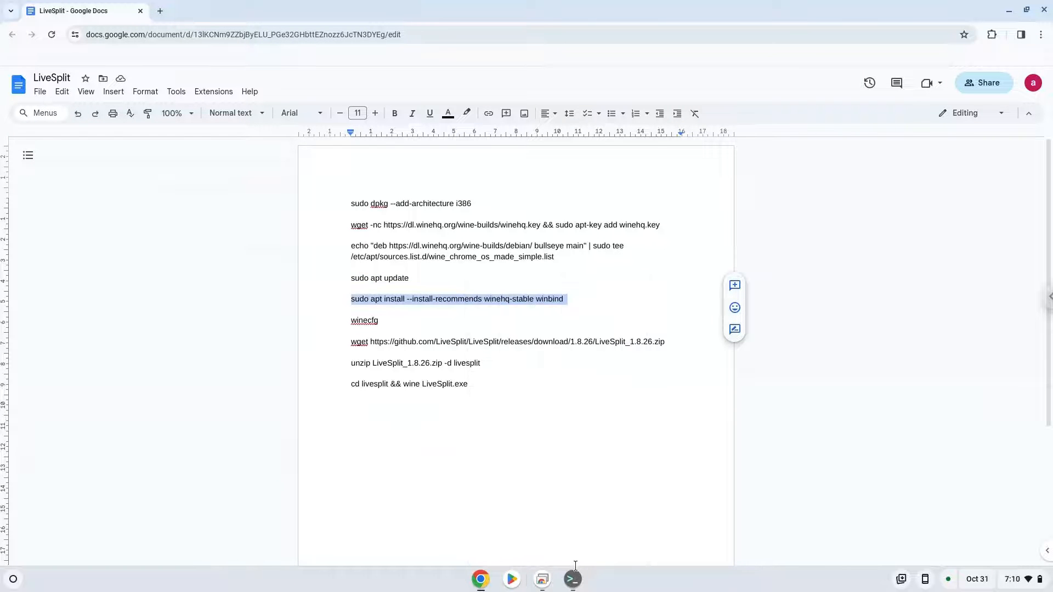
{"action": "left_click", "coordinate": [572, 579]}
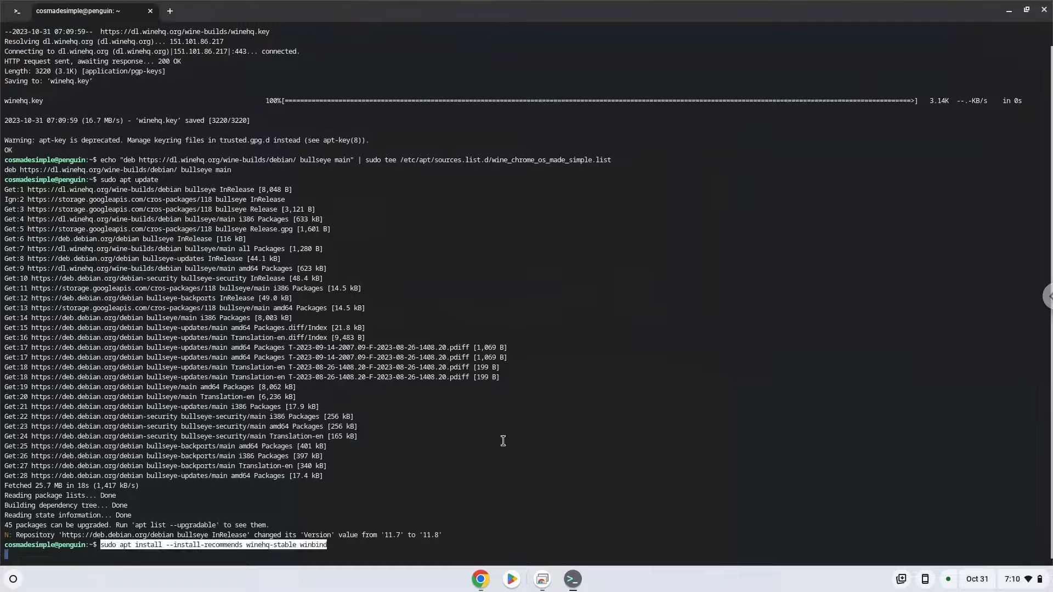
Step: Run sudo apt install --install-recommends winehq-stable and start winecfg
{"action": "key", "text": "Return"}
{"action": "type", "text": "winecfg"}
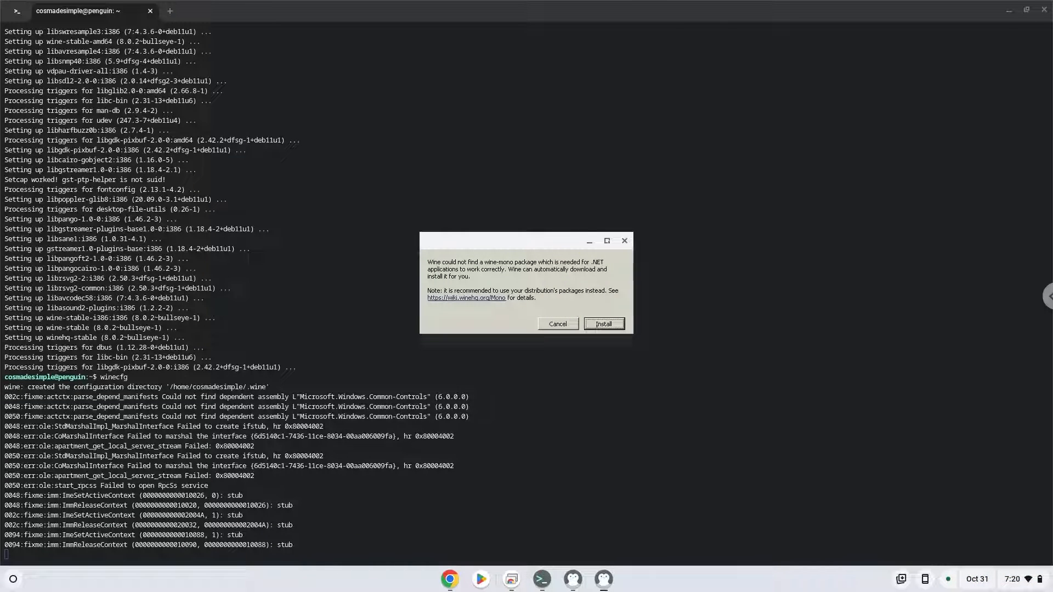
Step: Accept installing the missing wine-mono package in the Wine dialog
{"action": "left_click", "coordinate": [603, 324]}
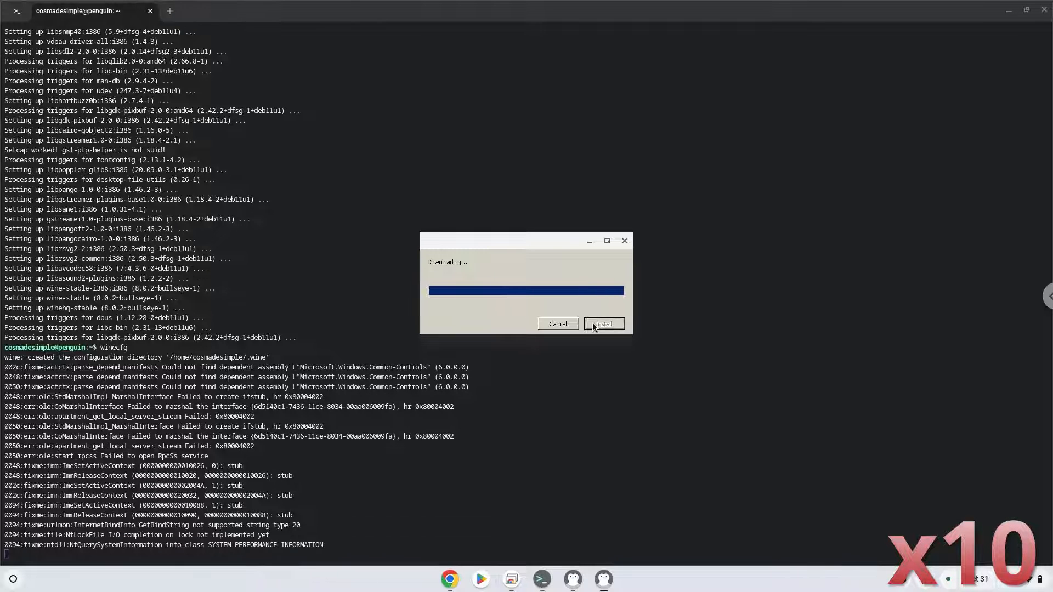
{"action": "left_click", "coordinate": [603, 324]}
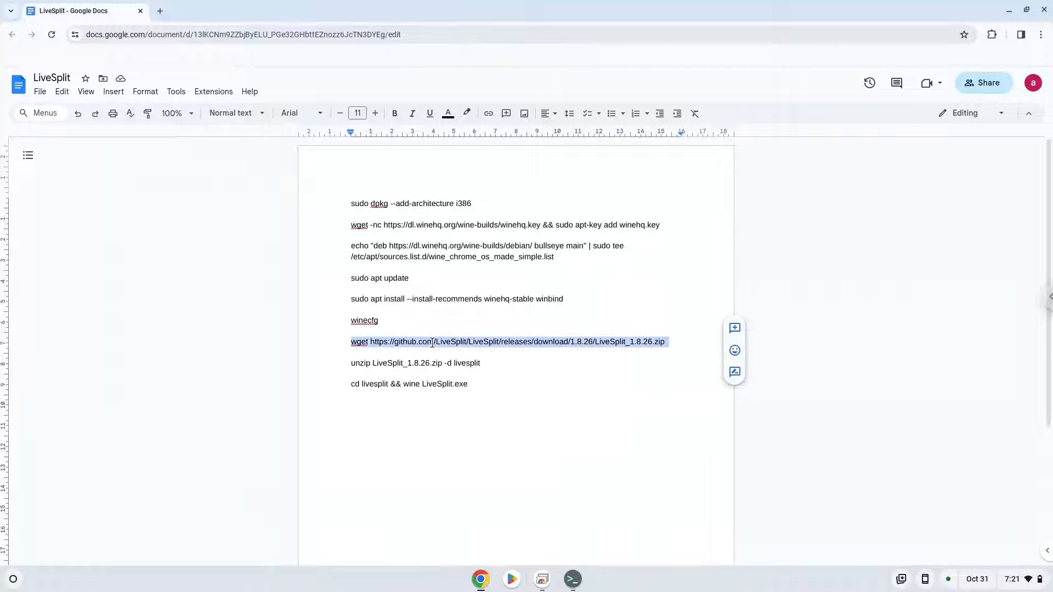
Step: Run the wget command downloading LiveSplit_1.8.26.zip from GitHub
{"action": "right_click", "coordinate": [432, 342]}
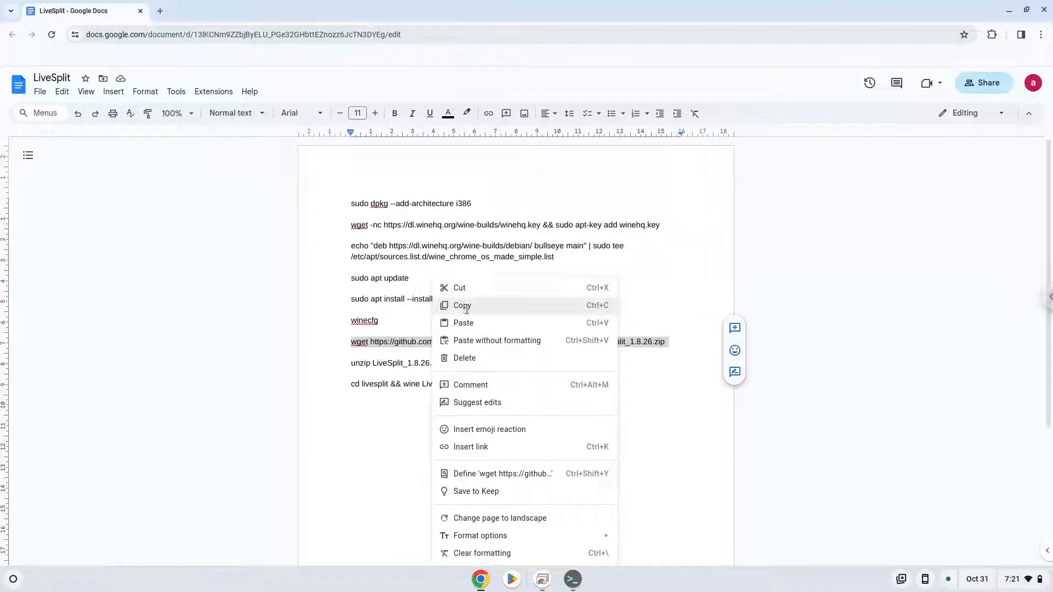
{"action": "left_click", "coordinate": [461, 305]}
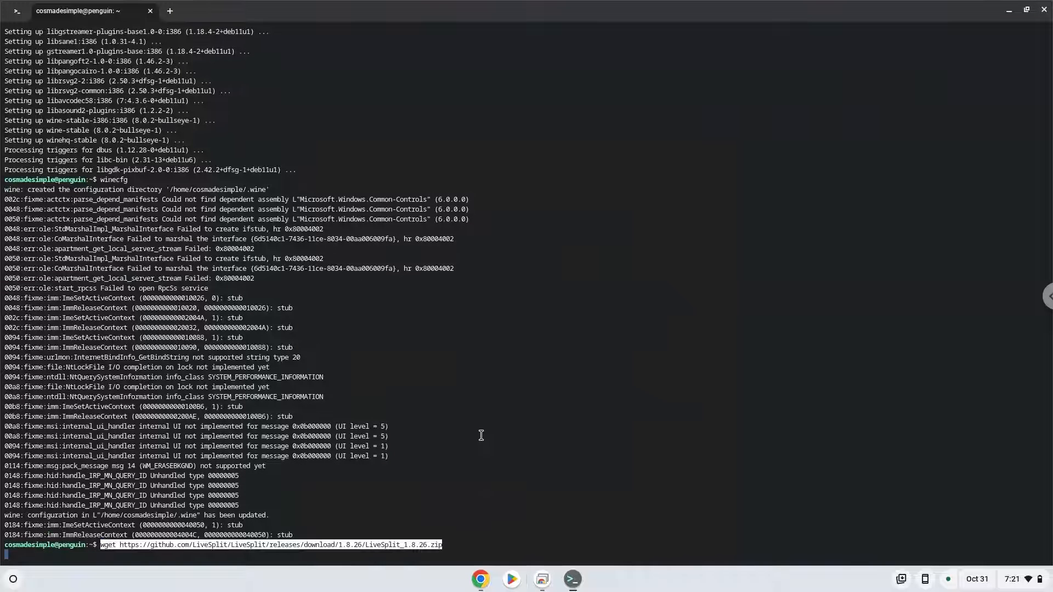
{"action": "key", "text": "Return"}
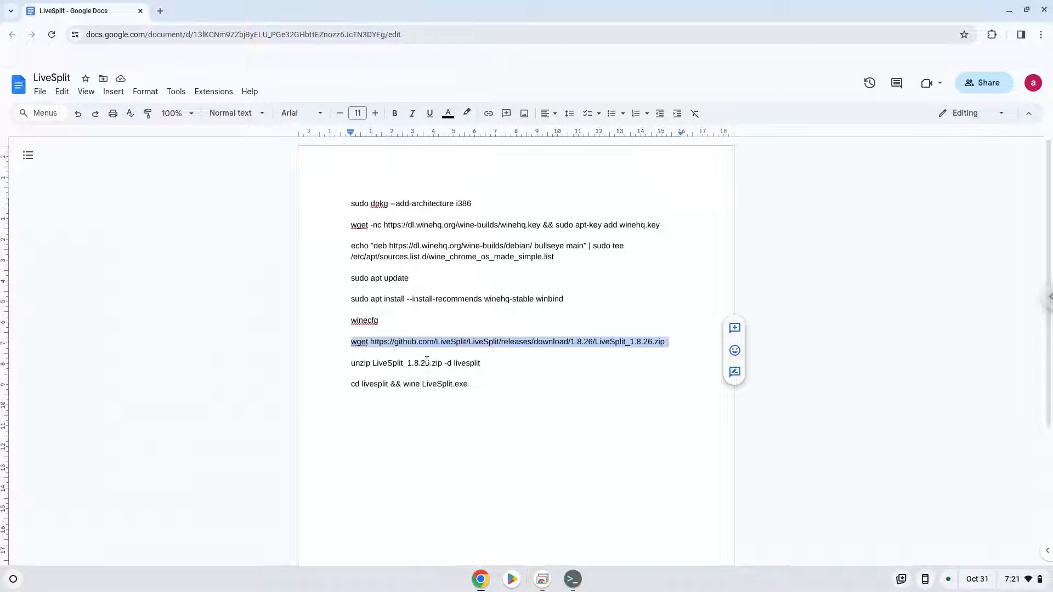
Step: Copy the unzip LiveSplit_1.8.26.zip command and paste it at the prompt
{"action": "right_click", "coordinate": [415, 363]}
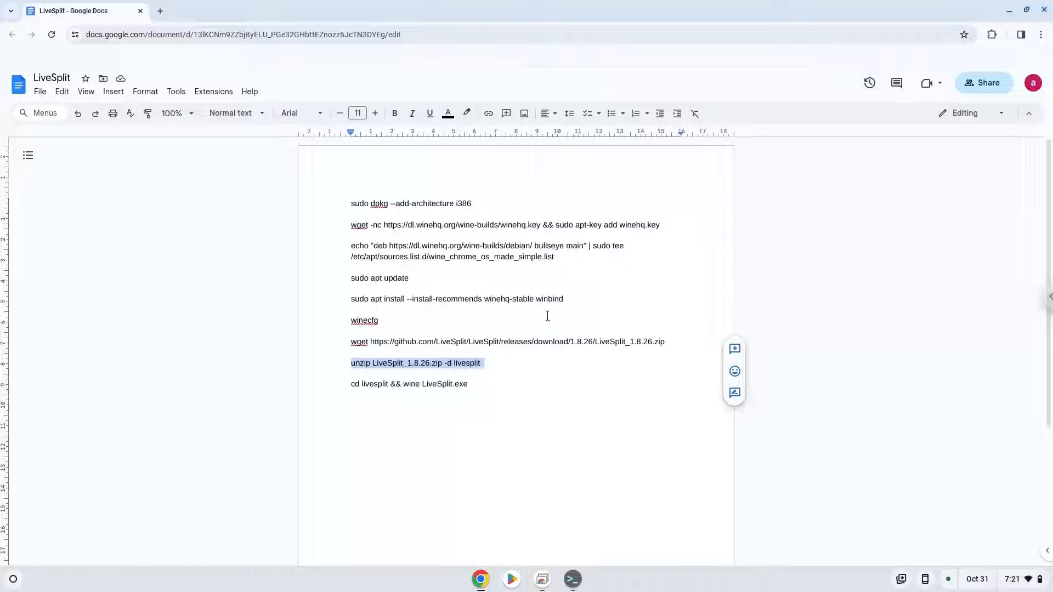
{"action": "left_click", "coordinate": [572, 580]}
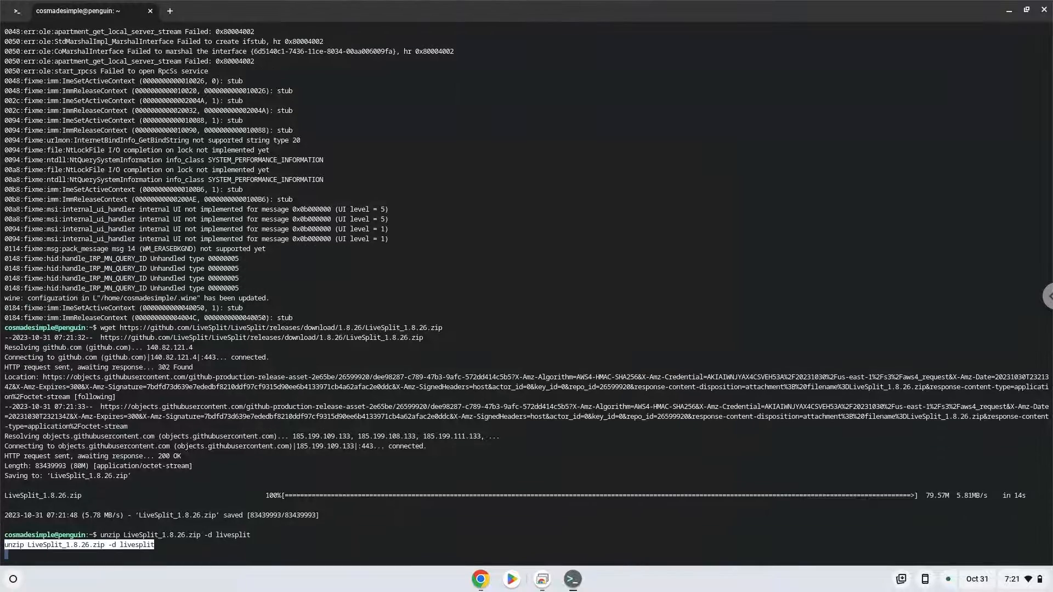
Step: Unzip LiveSplit_1.8.26.zip into the livesplit folder, answering A to replace all files
{"action": "key", "text": "Return"}
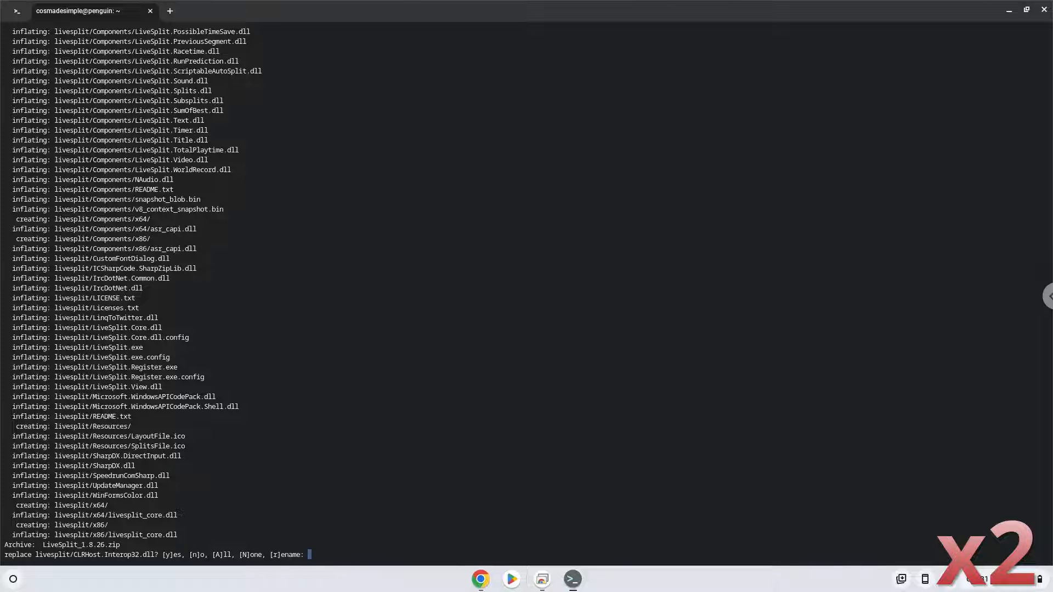
{"action": "type", "text": "A"}
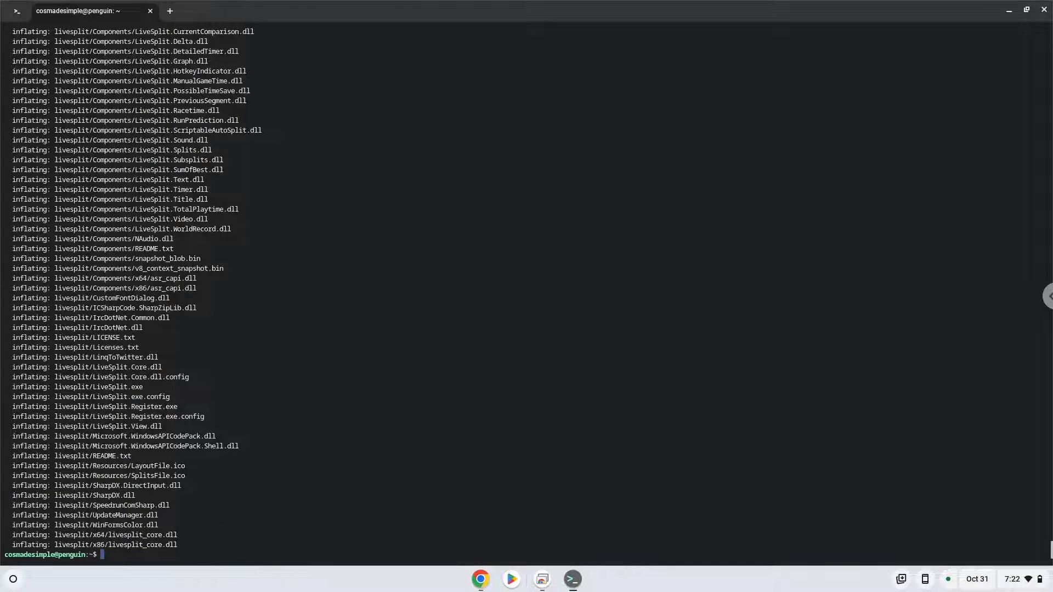
{"action": "mouse_move", "coordinate": [529, 480]}
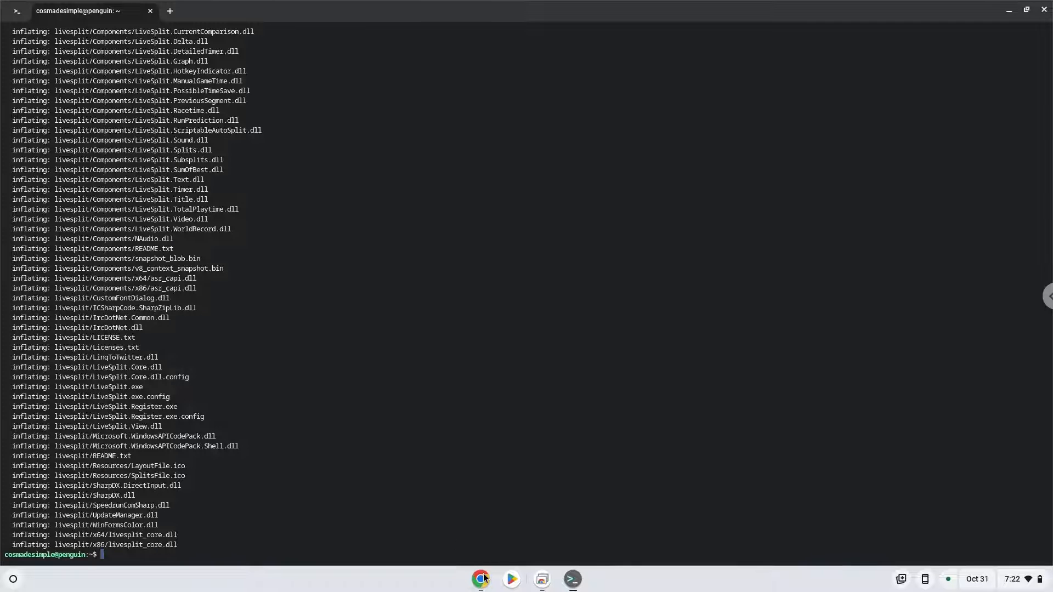
{"action": "left_click", "coordinate": [480, 580]}
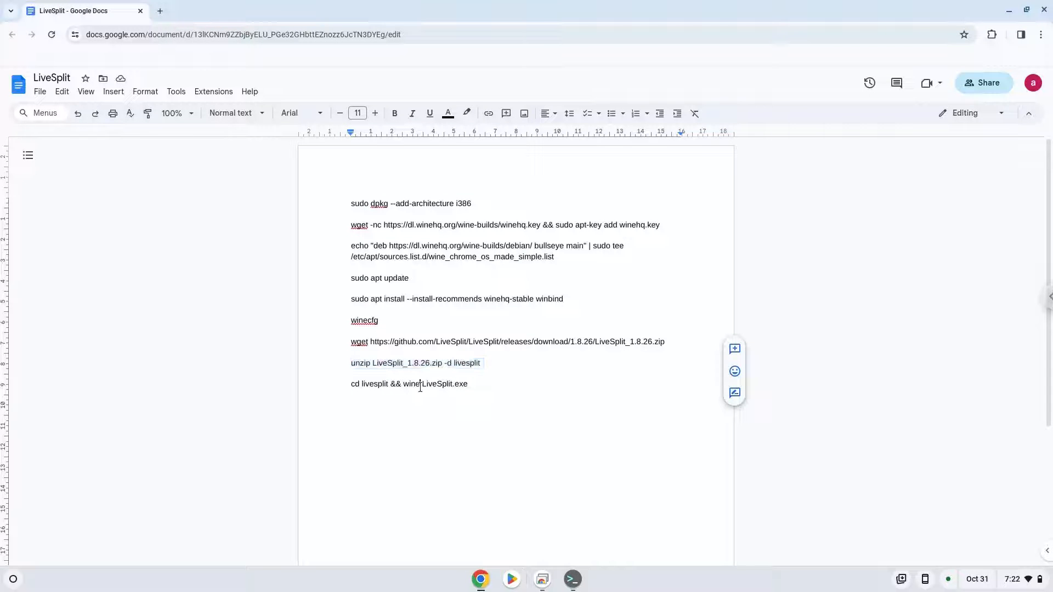
Step: Run cd livesplit && wine LiveSplit.exe and bring the terminal forward to watch it start
{"action": "right_click", "coordinate": [419, 384]}
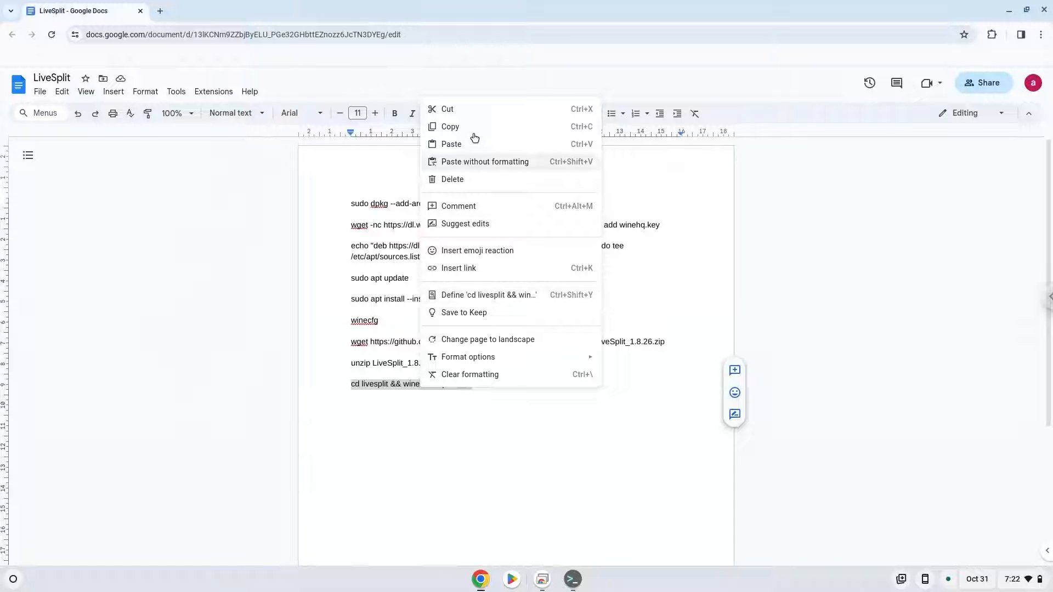
{"action": "left_click", "coordinate": [558, 406]}
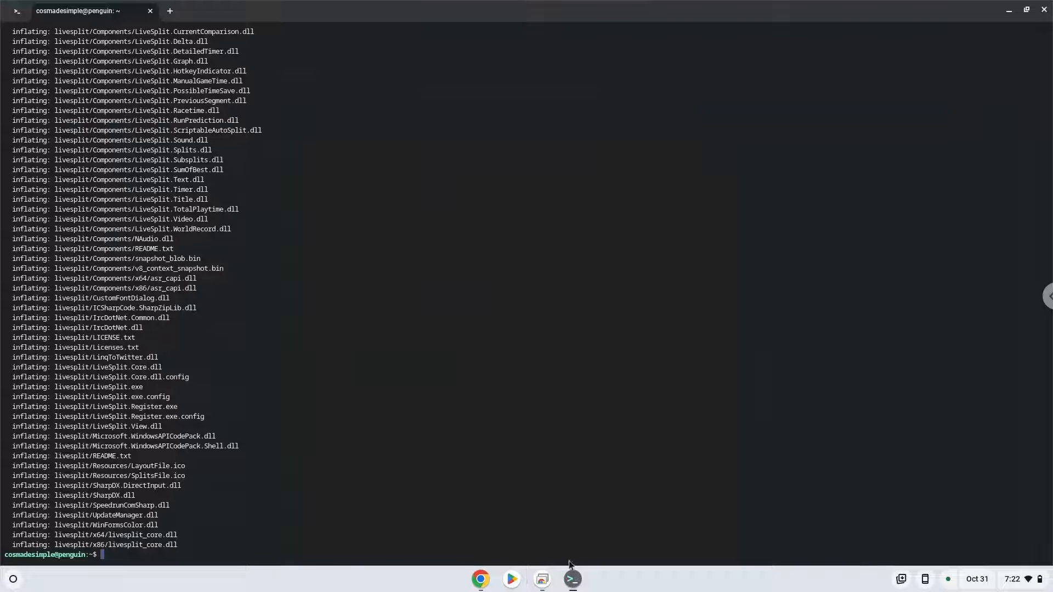
{"action": "type", "text": "cd livesplit && wine LiveSplit.exe"}
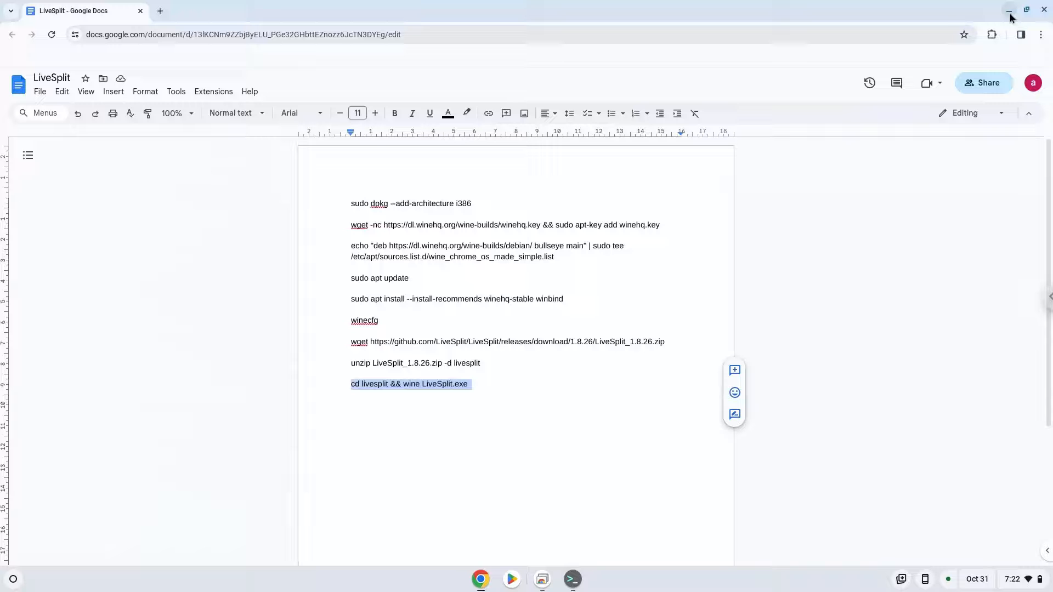
{"action": "left_click", "coordinate": [1009, 10]}
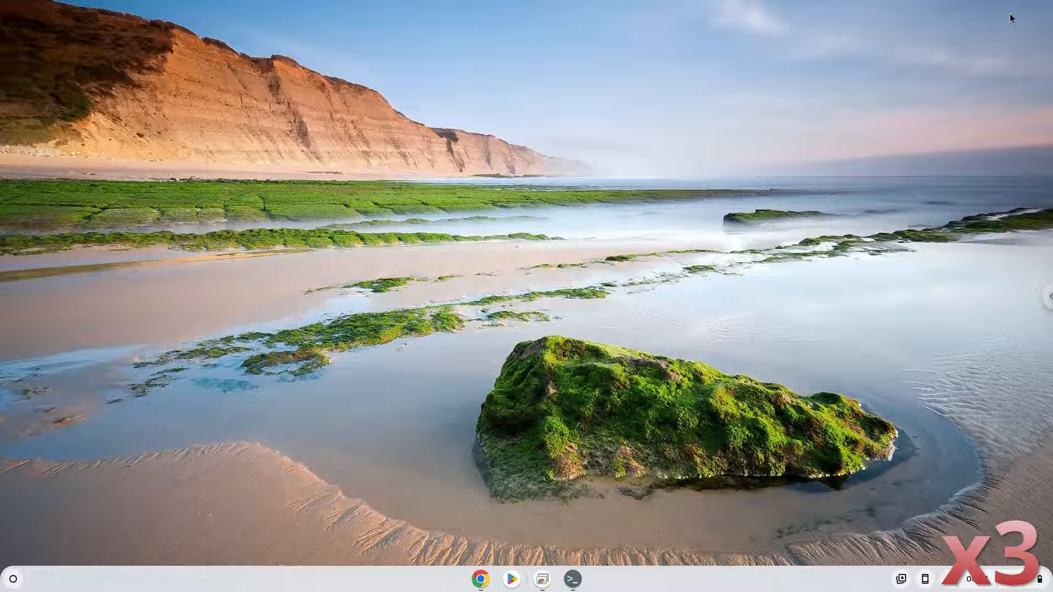
{"action": "left_click", "coordinate": [571, 579]}
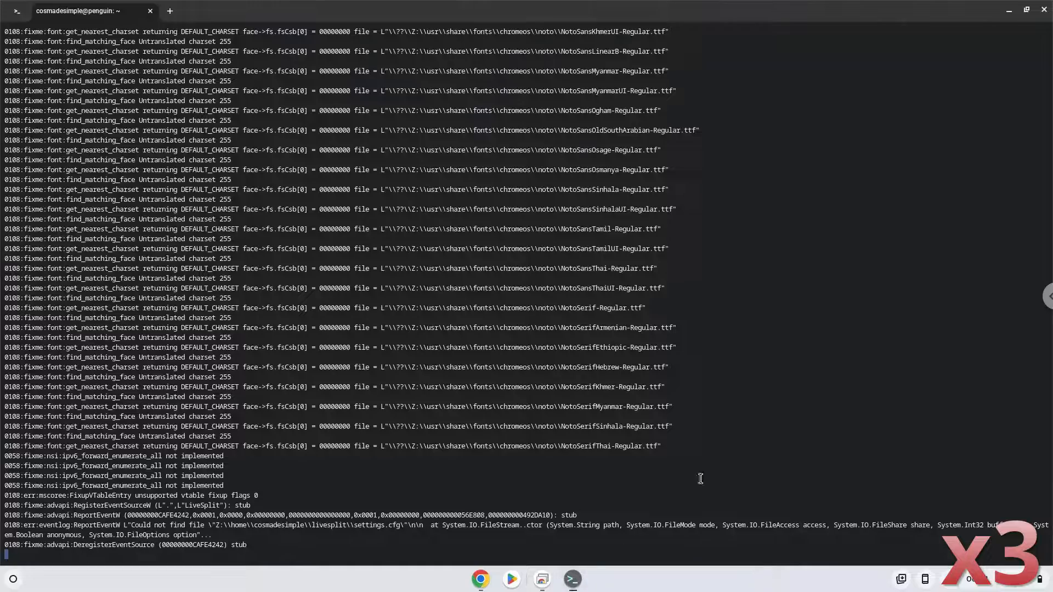